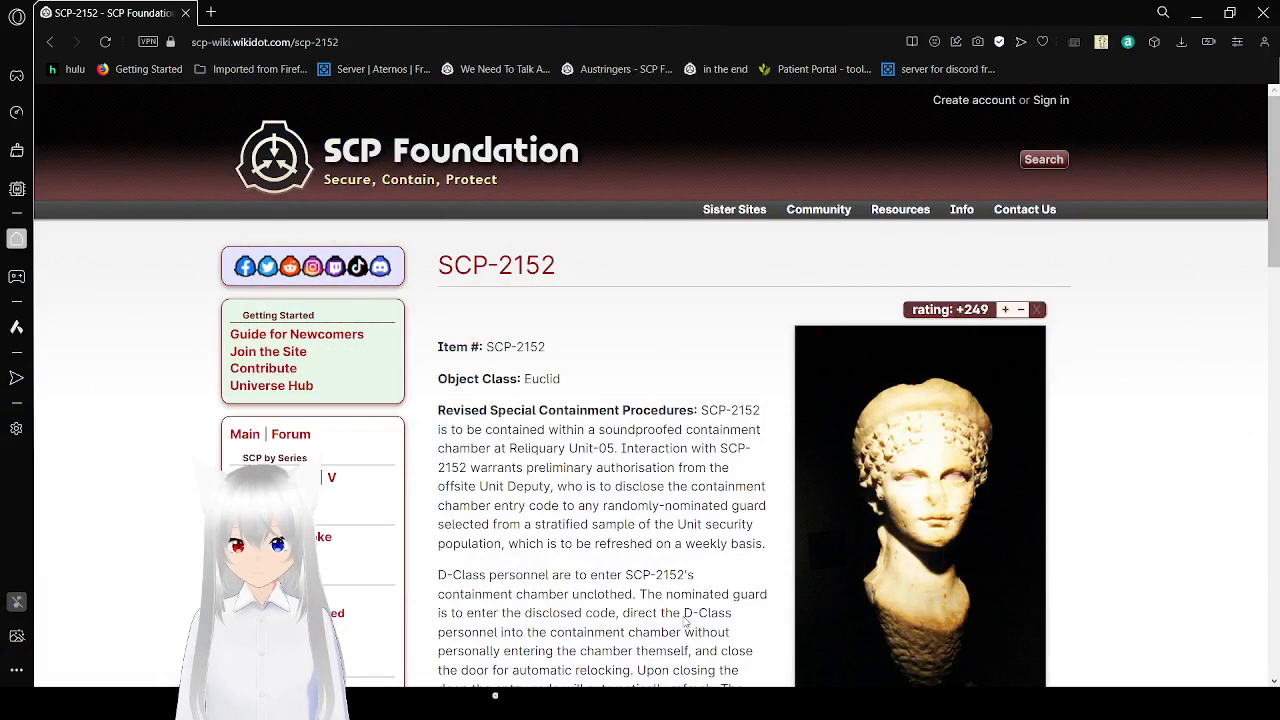
pyautogui.moveTo(724, 336)
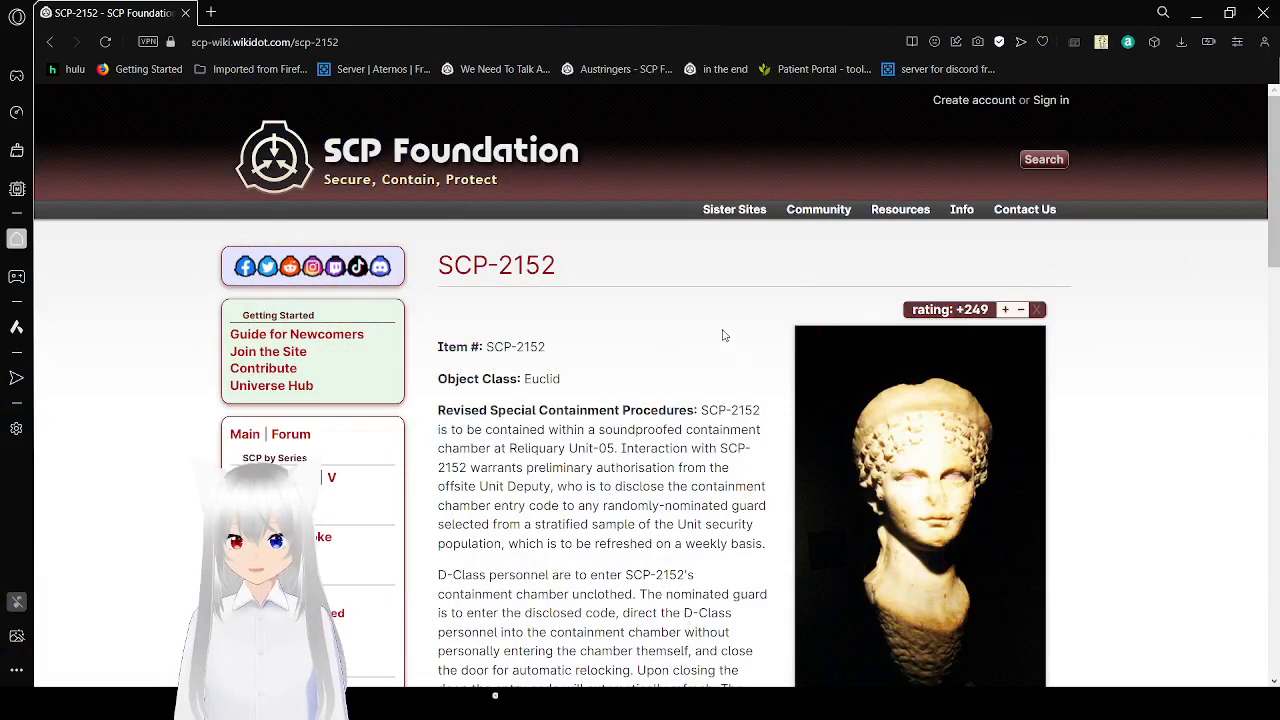
pyautogui.scroll(-3)
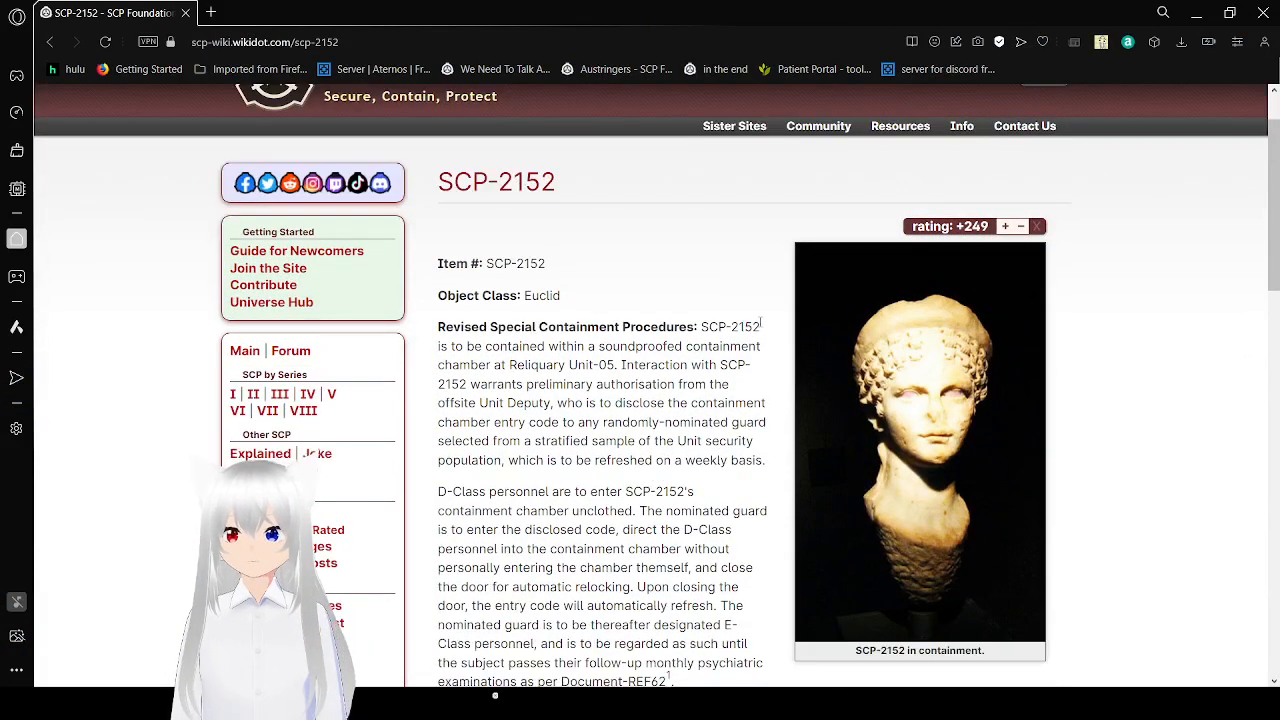
pyautogui.scroll(-3)
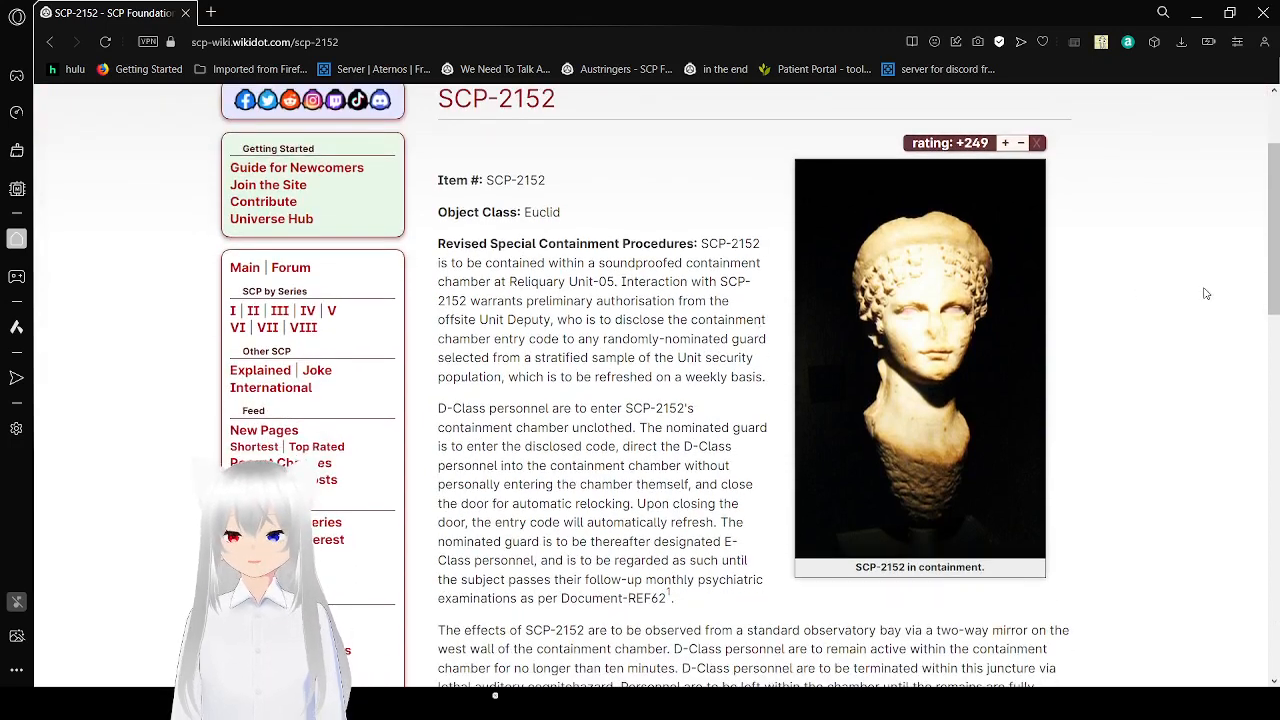
pyautogui.scroll(-3)
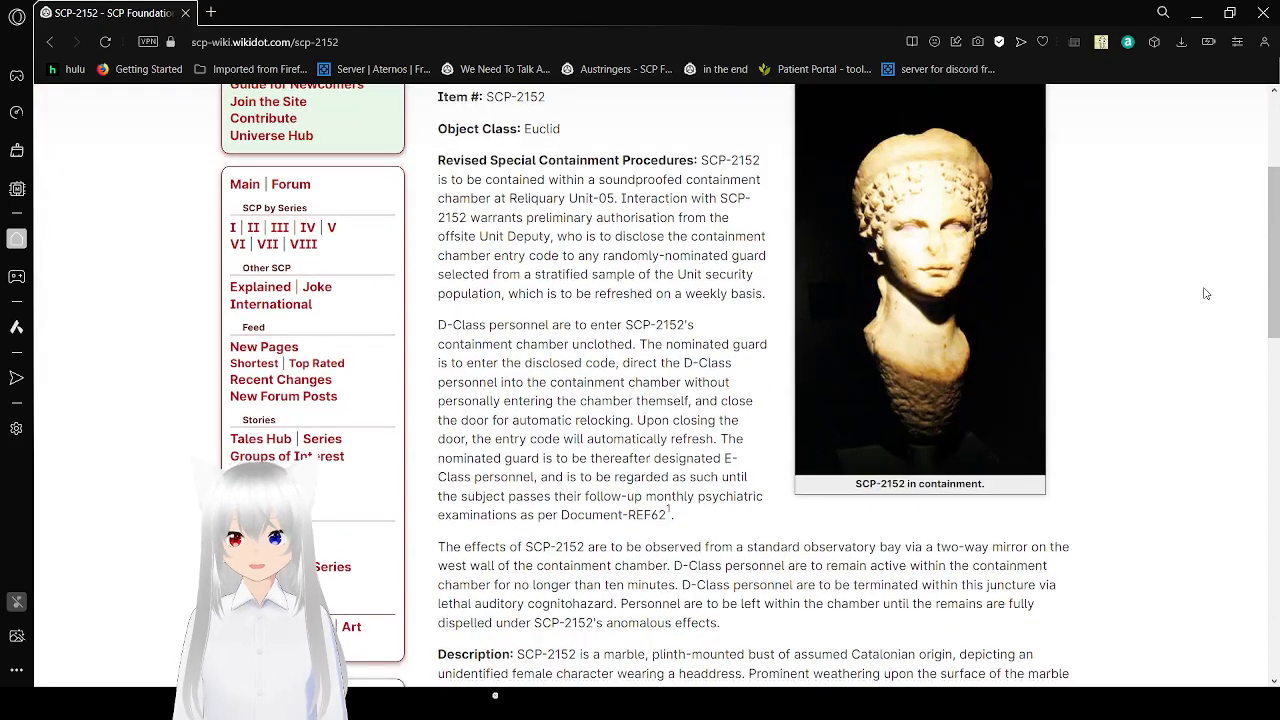
pyautogui.scroll(-3)
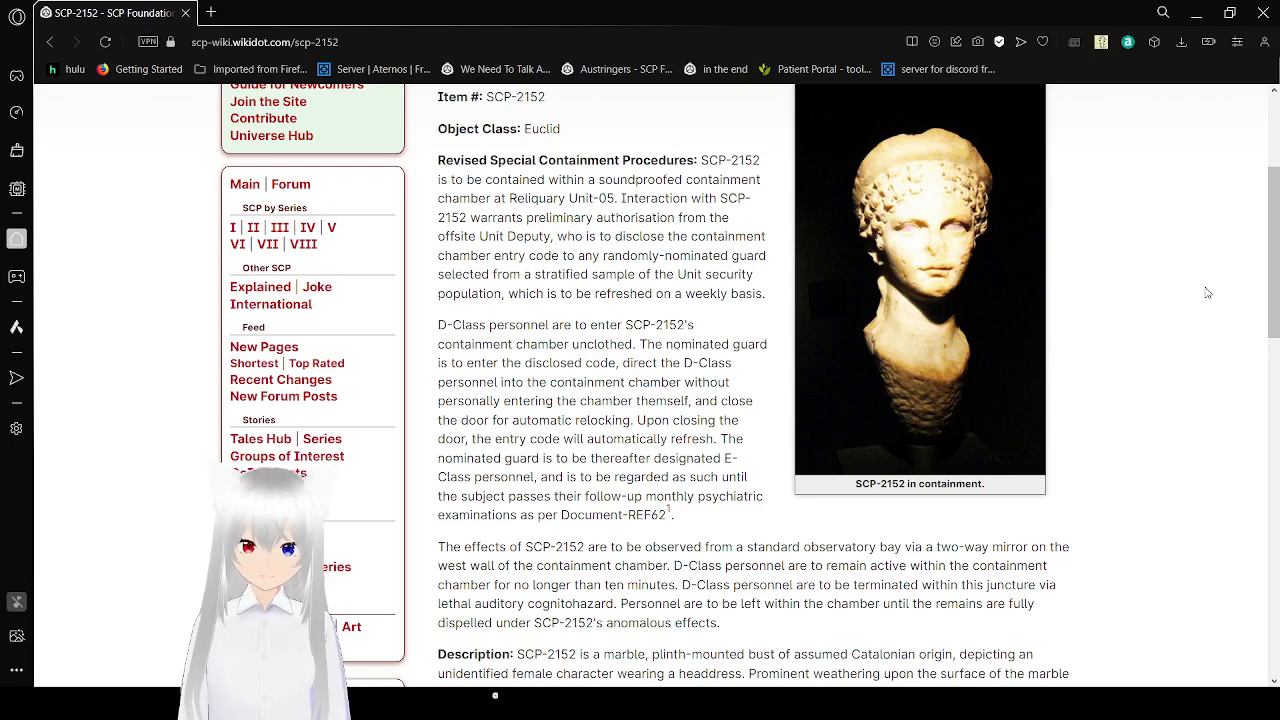
pyautogui.scroll(-3)
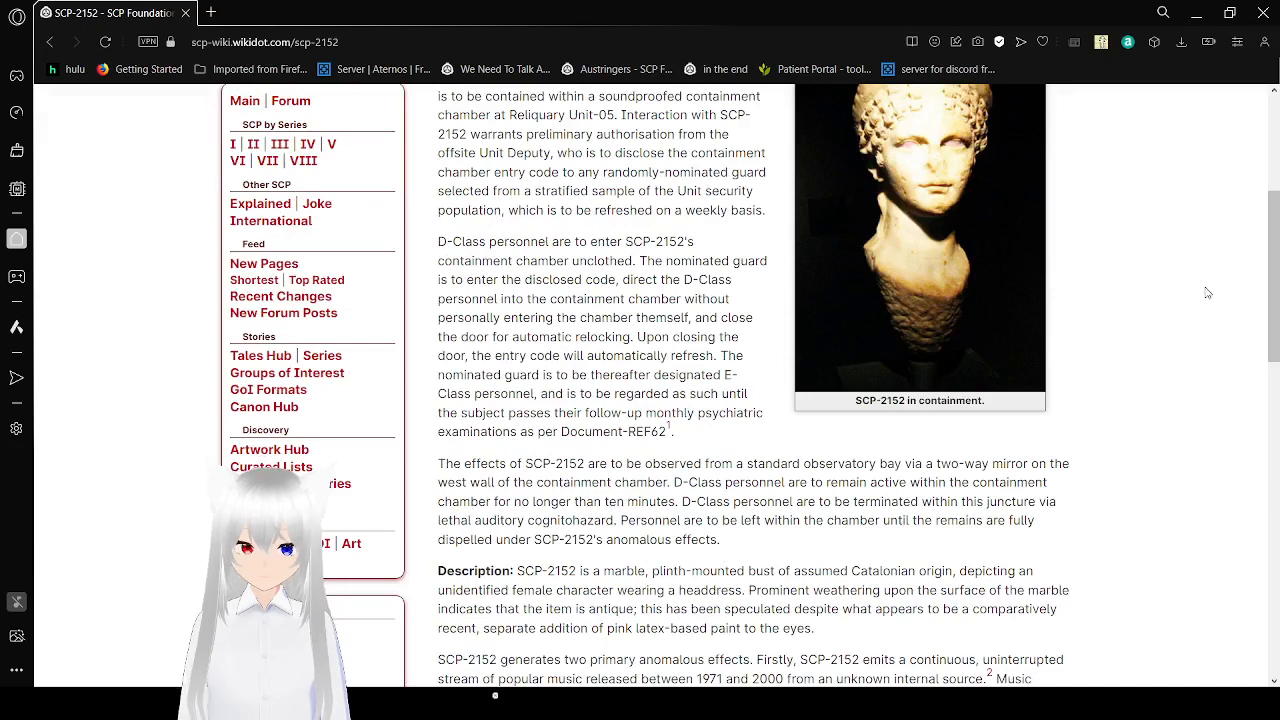
pyautogui.scroll(-3)
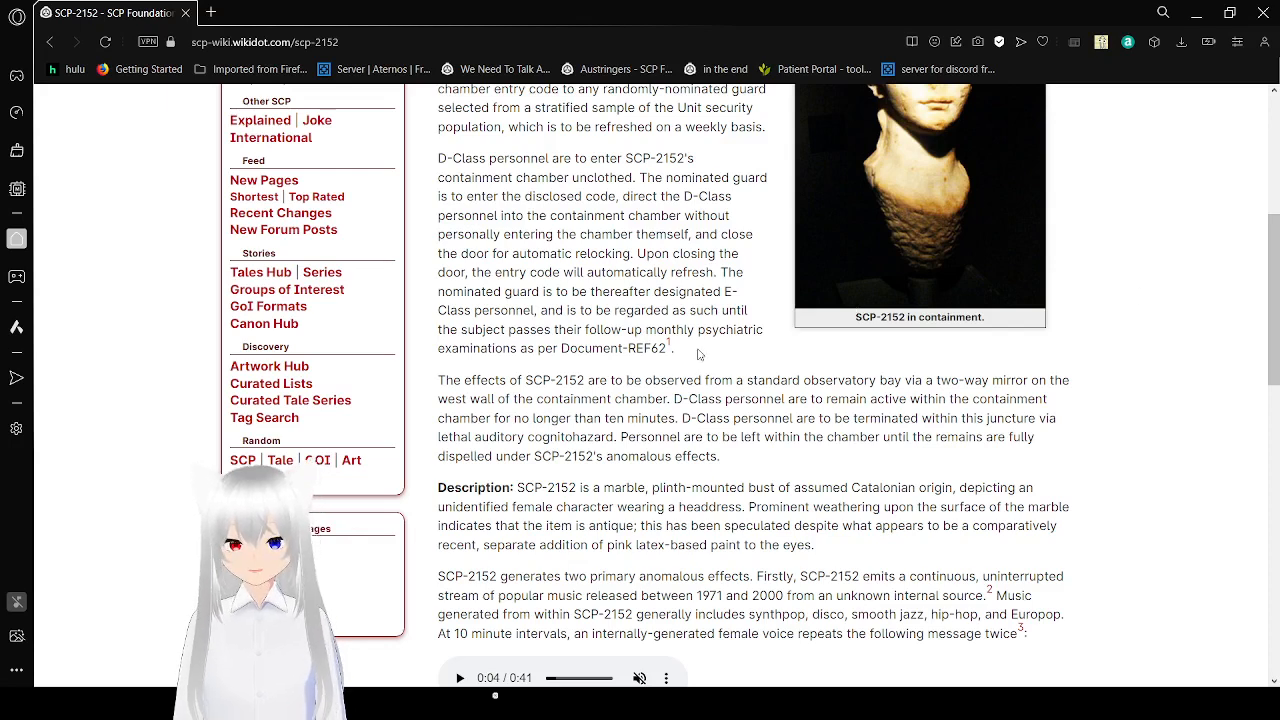
pyautogui.moveTo(668, 344)
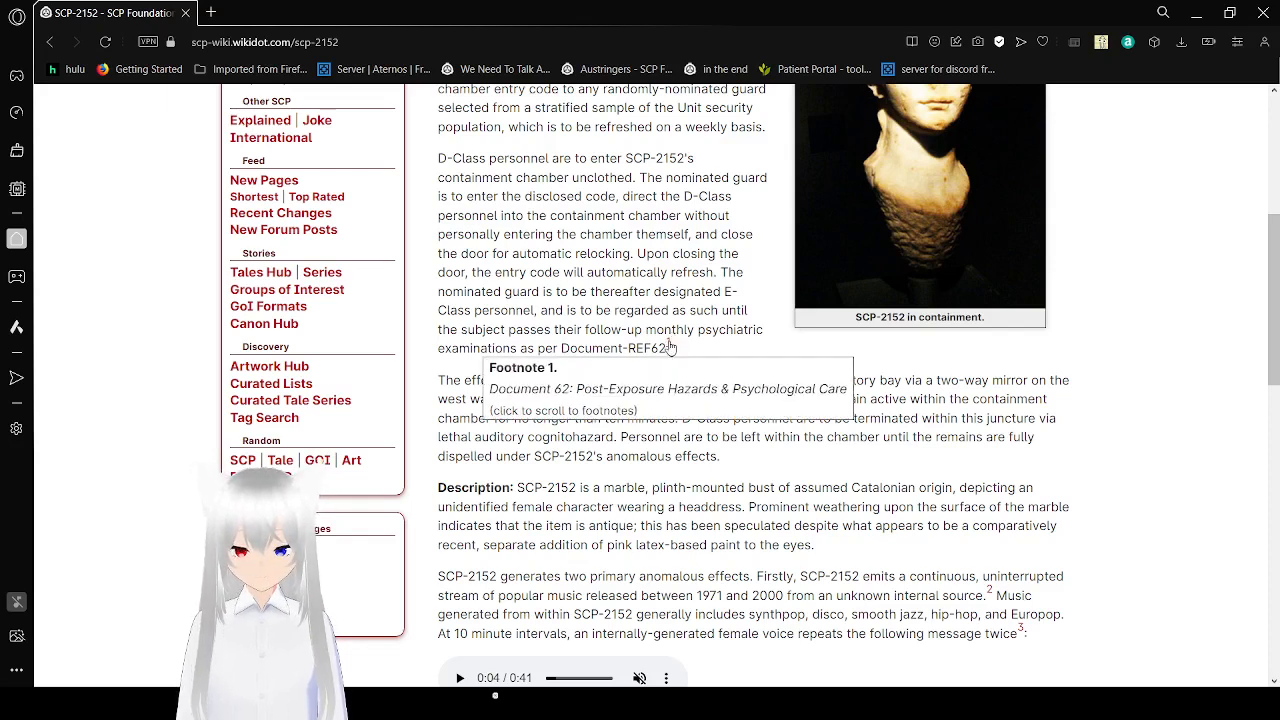
pyautogui.scroll(-3)
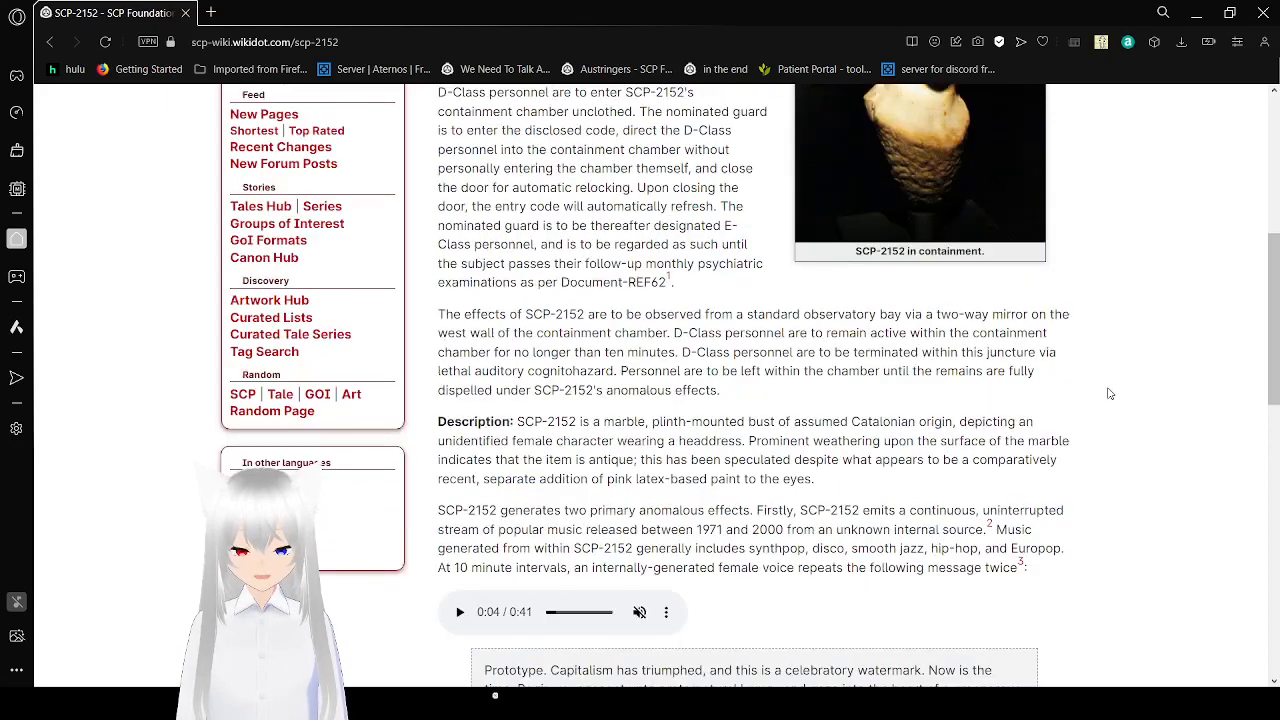
pyautogui.scroll(-3)
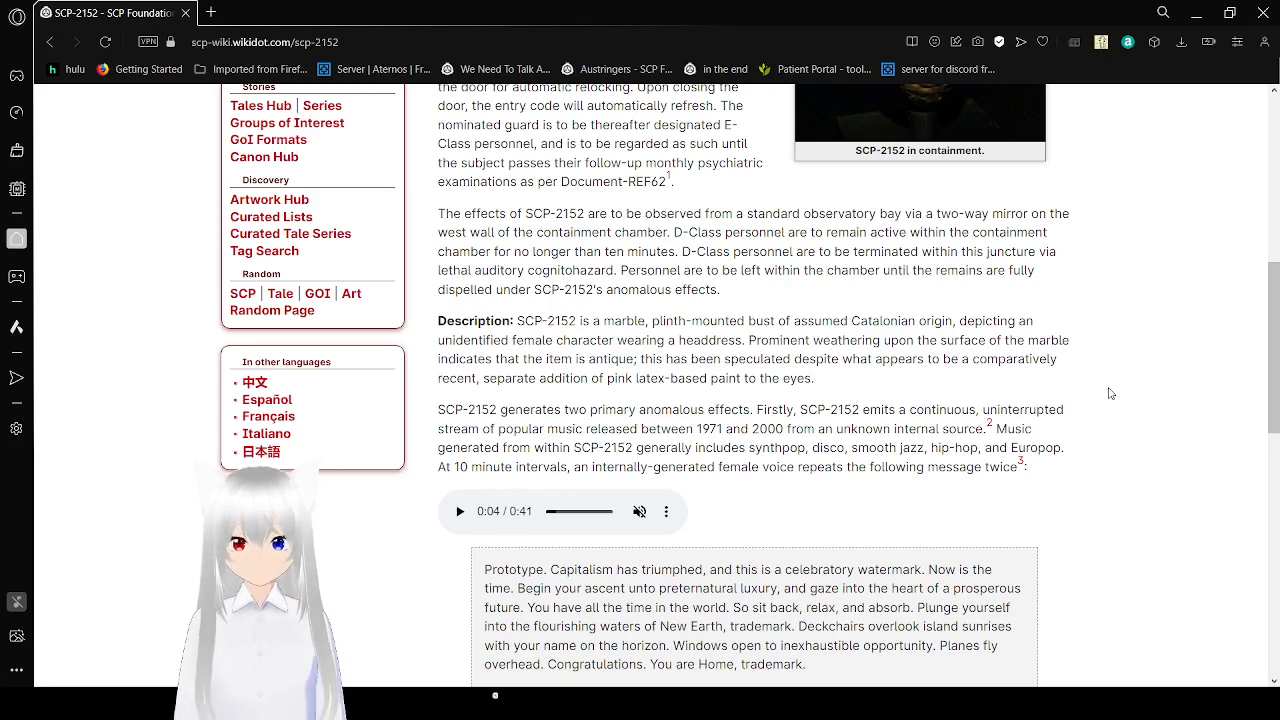
pyautogui.scroll(-3)
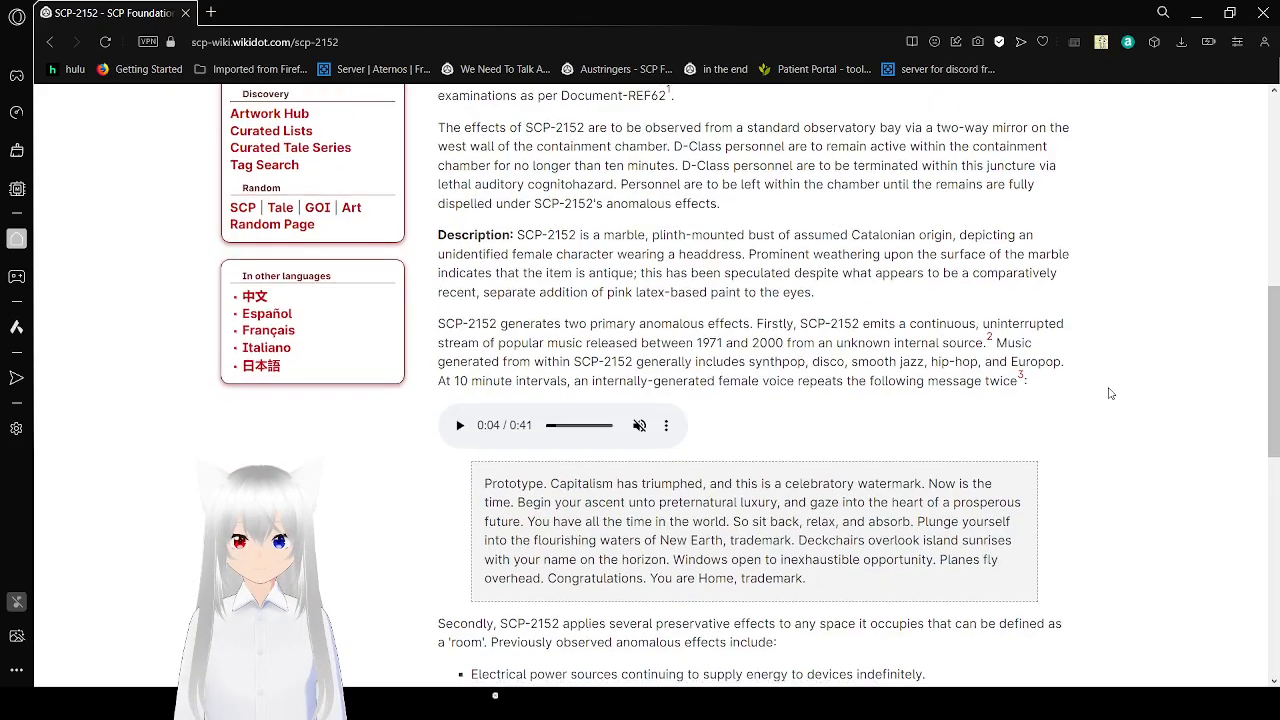
pyautogui.scroll(-3)
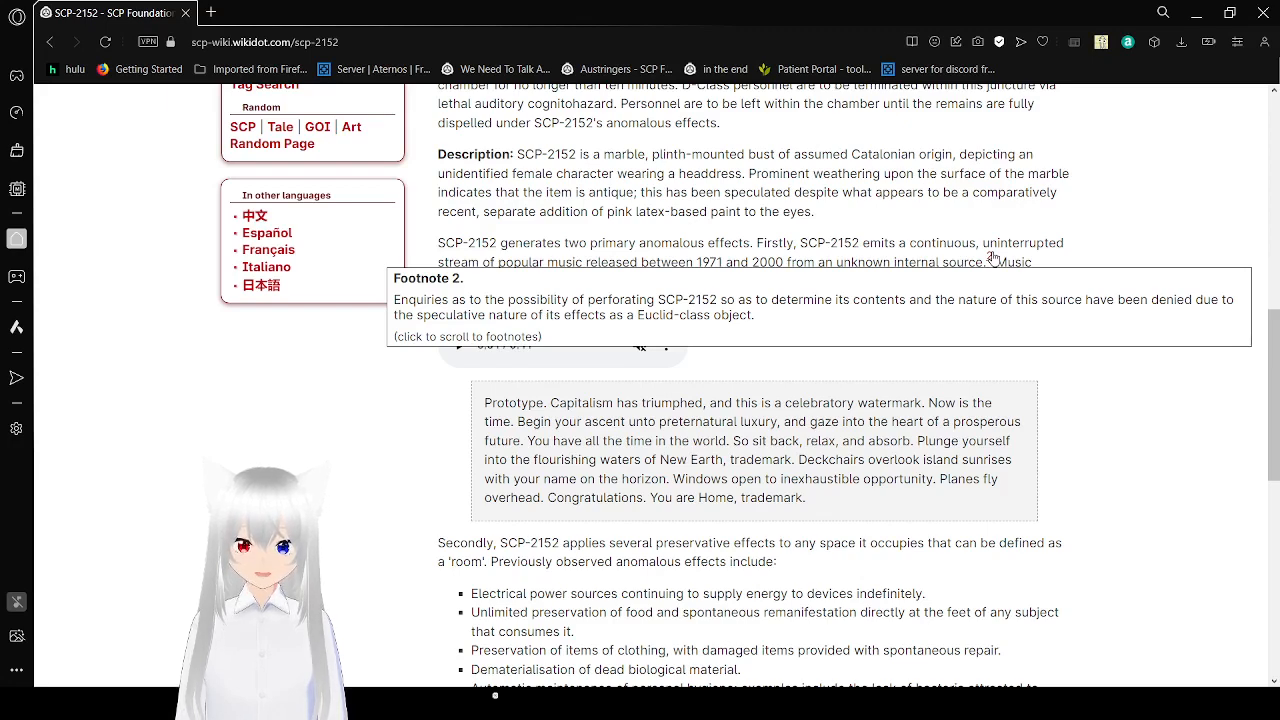
pyautogui.moveTo(1104, 258)
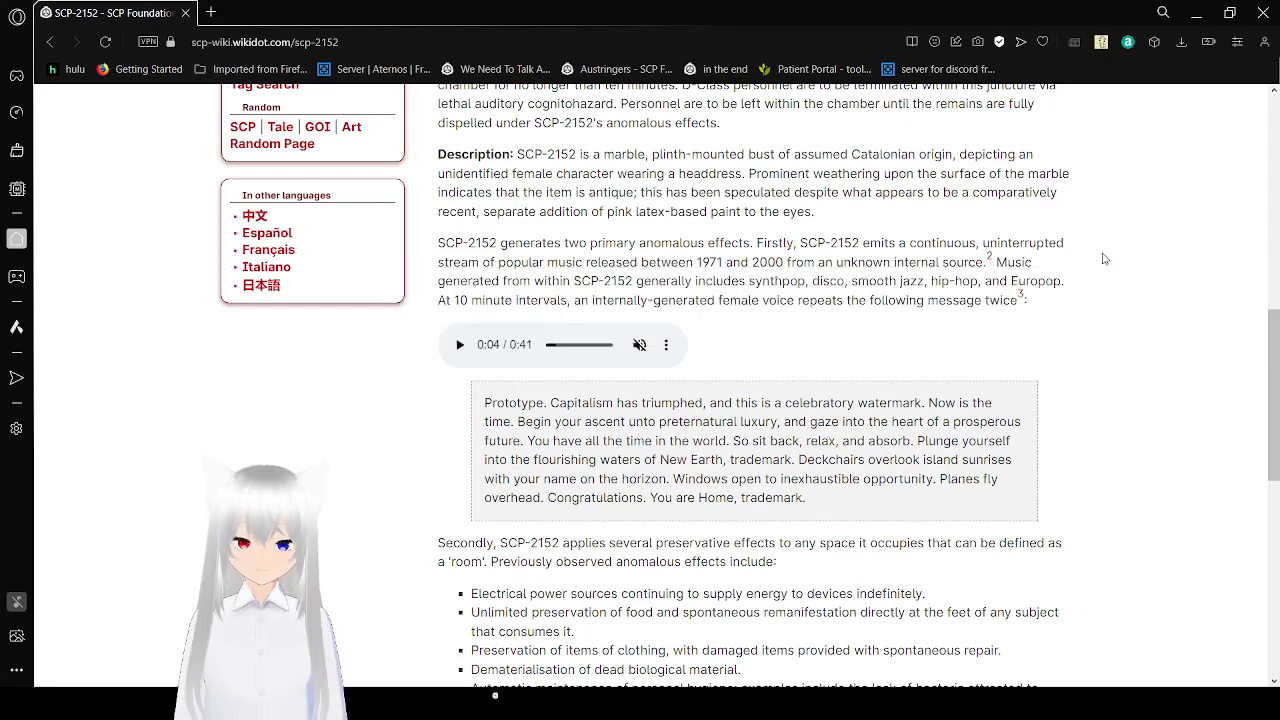
pyautogui.scroll(-3)
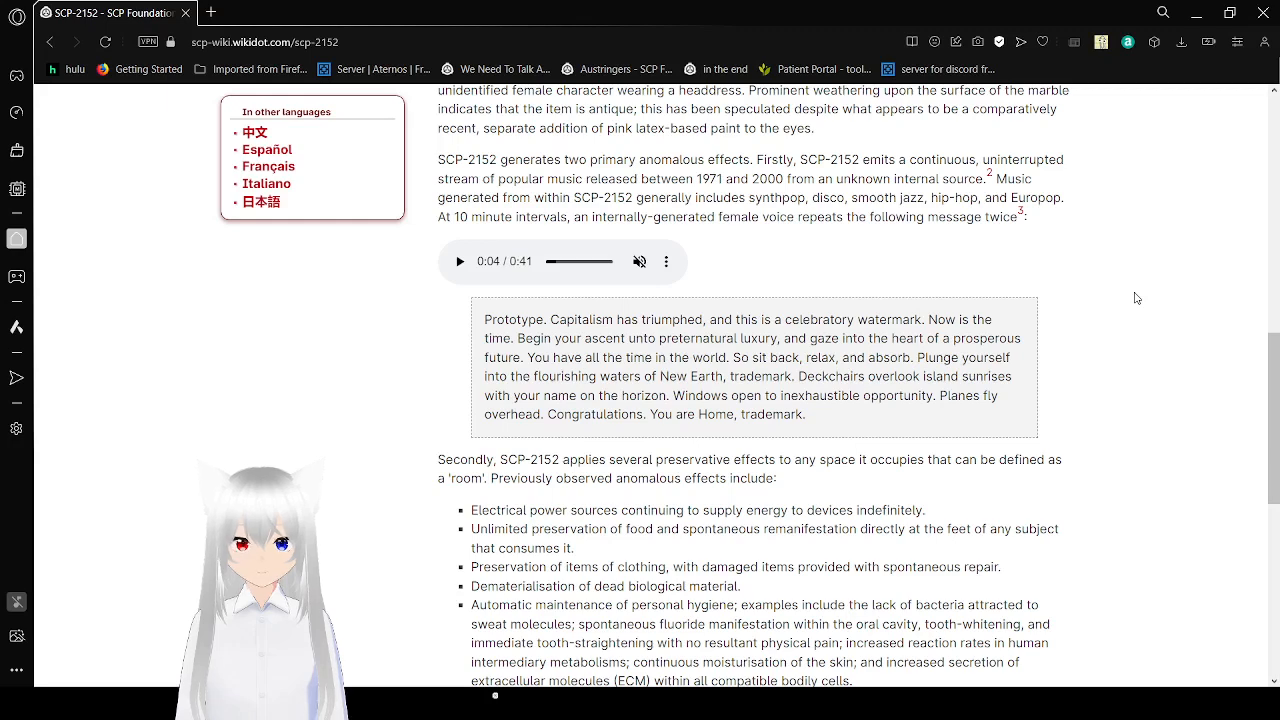
pyautogui.moveTo(1056, 240)
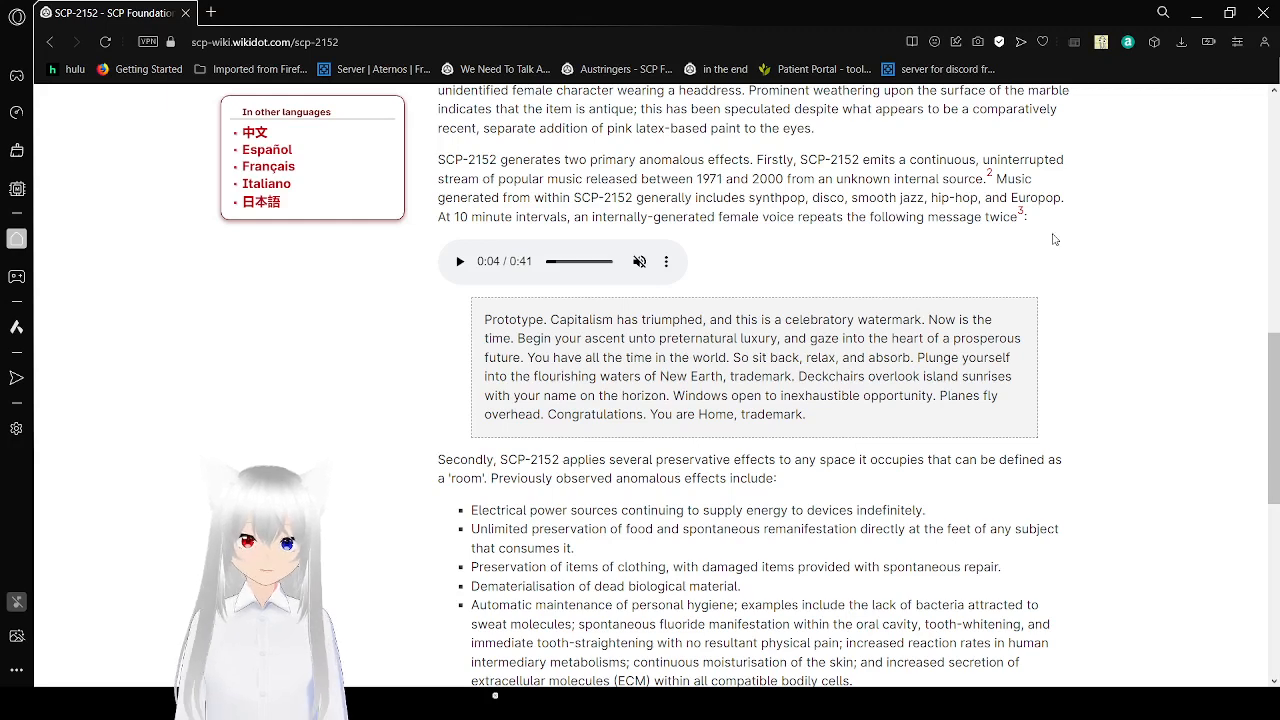
pyautogui.moveTo(1020, 210)
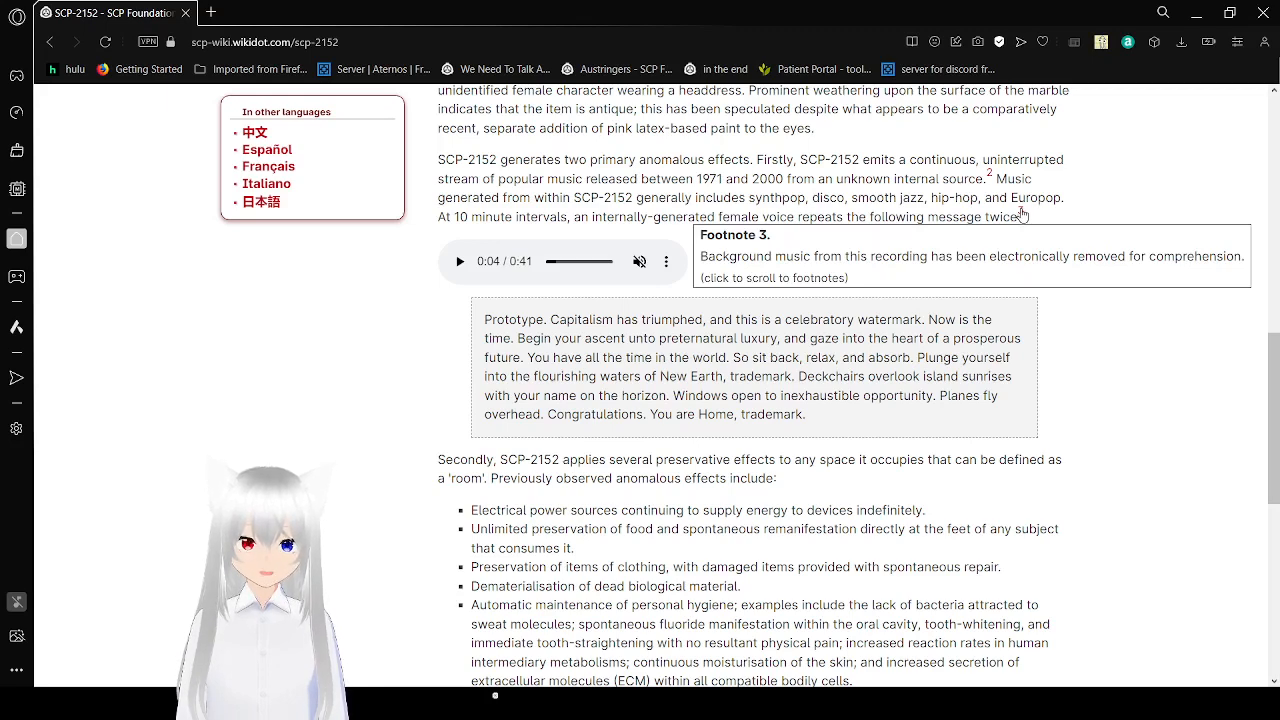
pyautogui.scroll(-3)
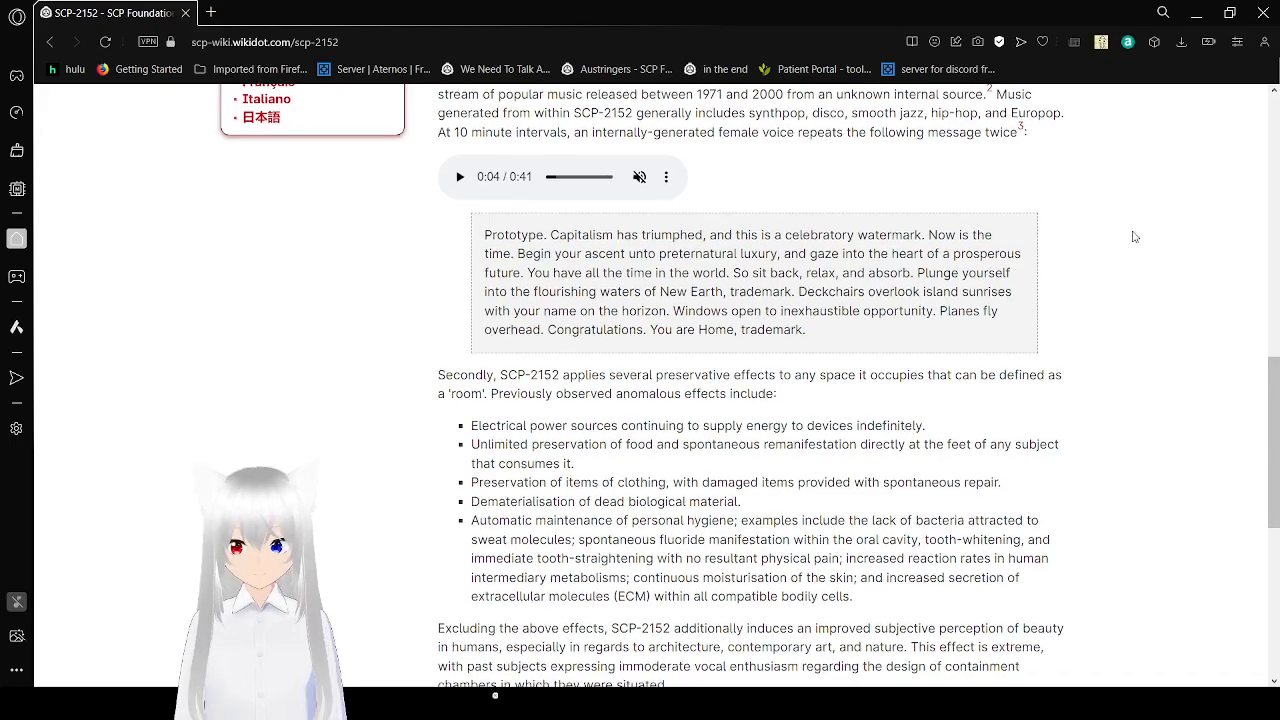
pyautogui.scroll(-3)
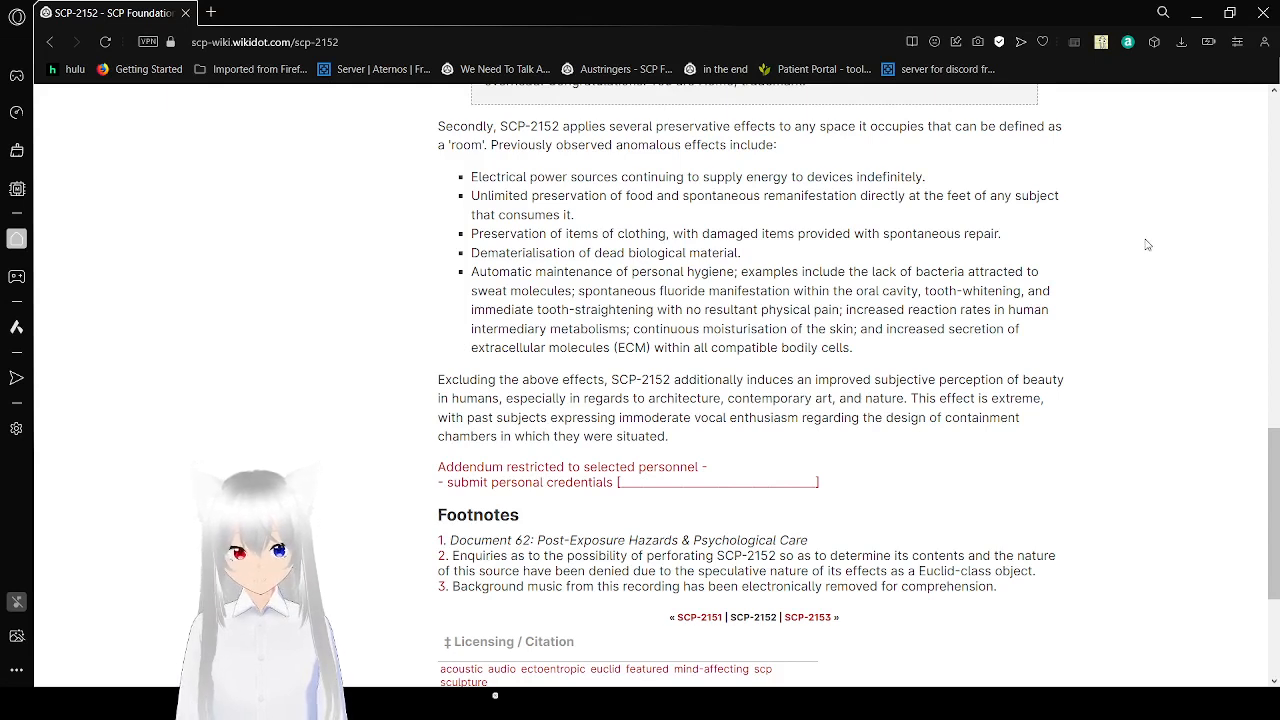
pyautogui.scroll(-3)
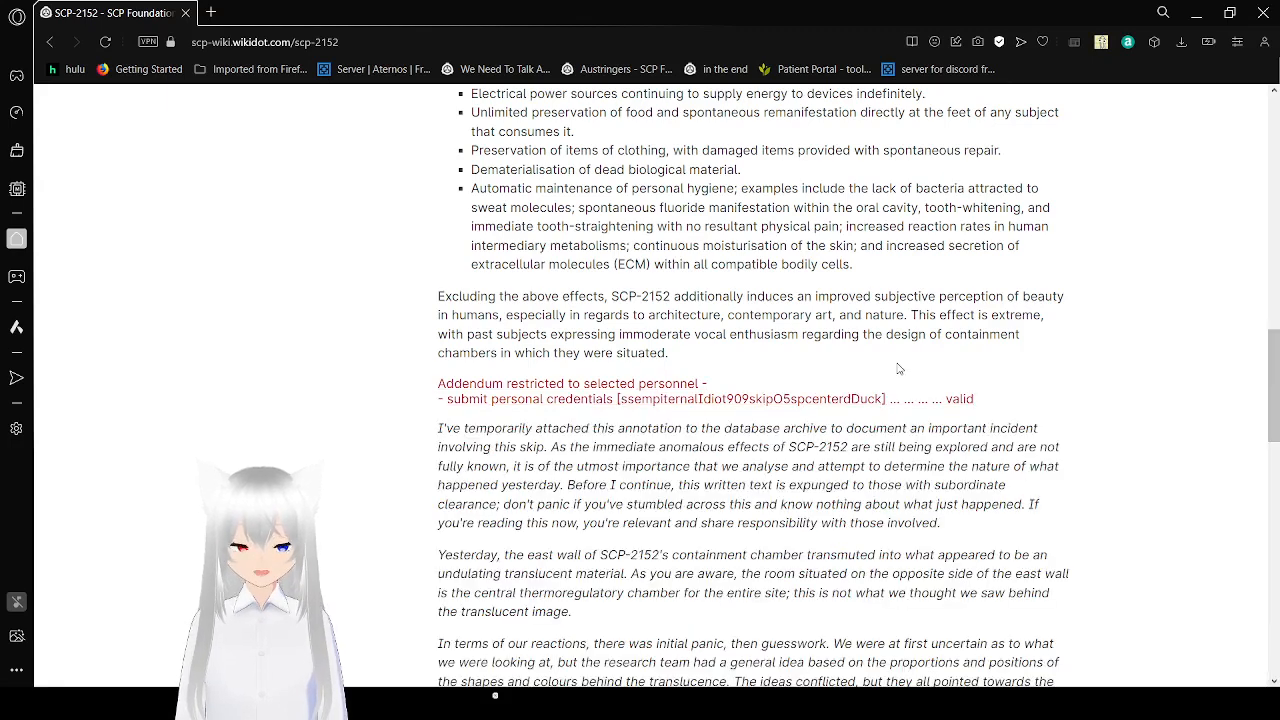
pyautogui.scroll(-3)
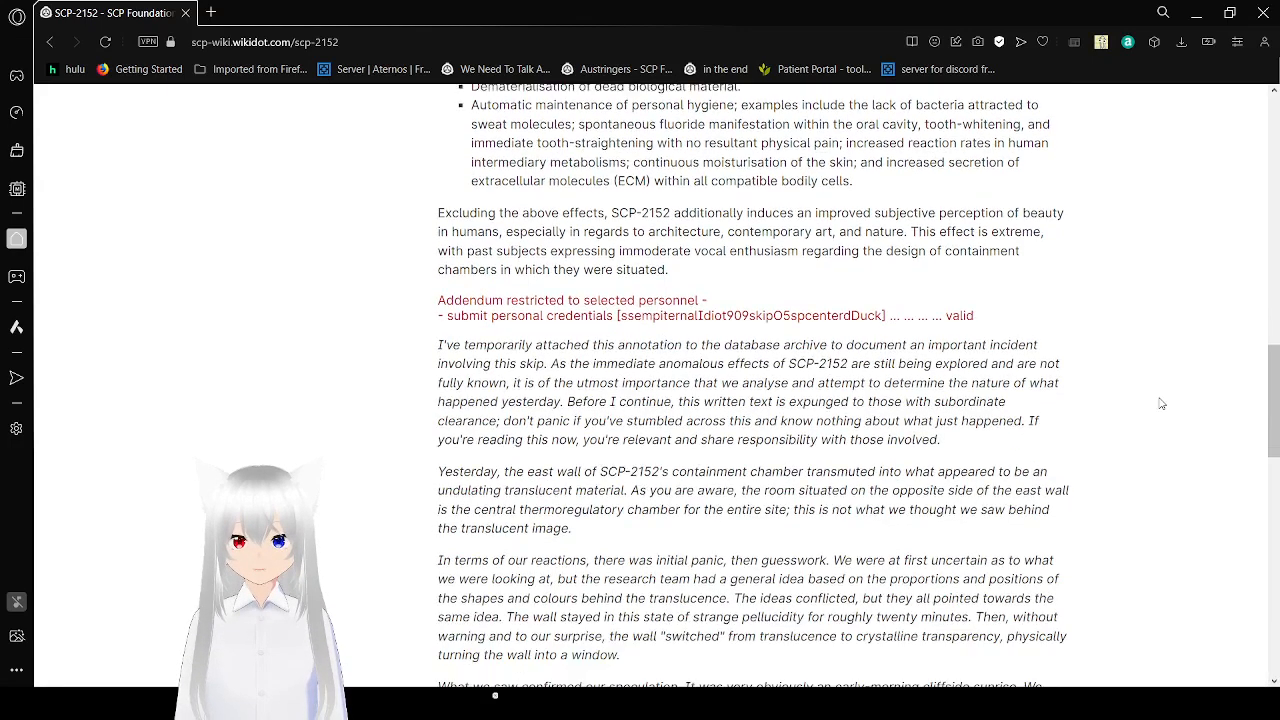
pyautogui.scroll(-3)
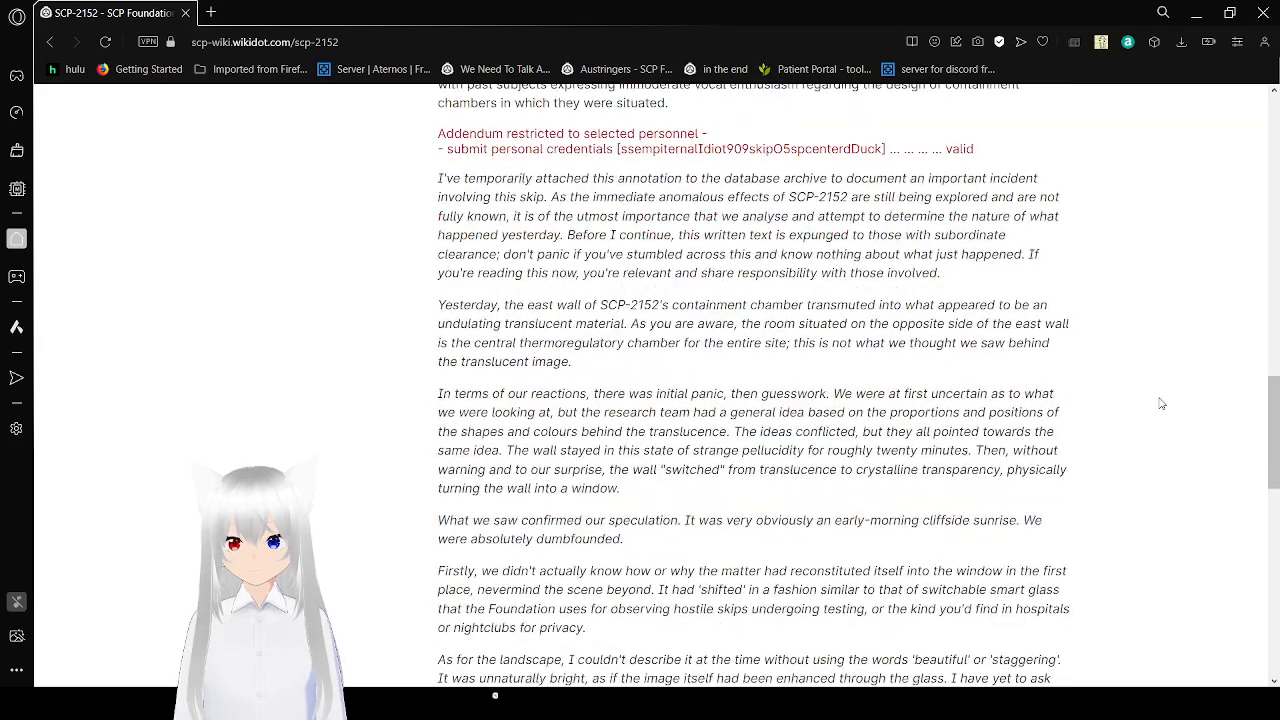
pyautogui.scroll(-3)
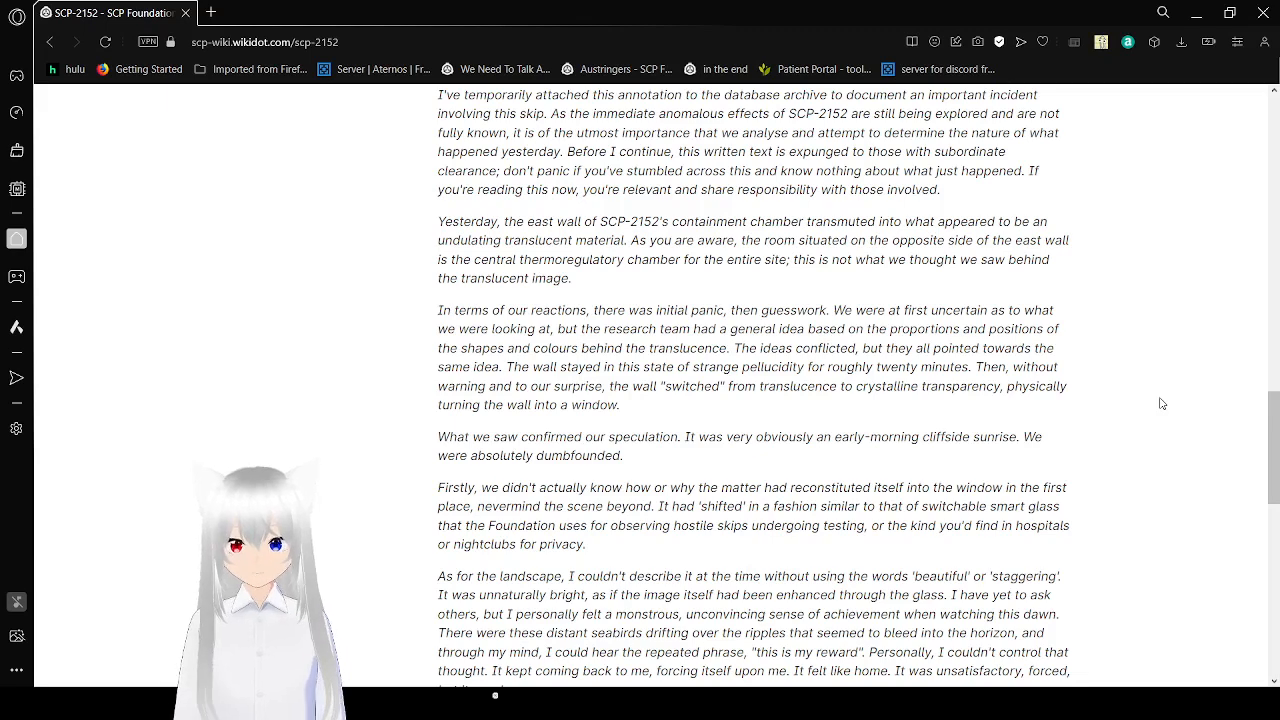
pyautogui.scroll(-3)
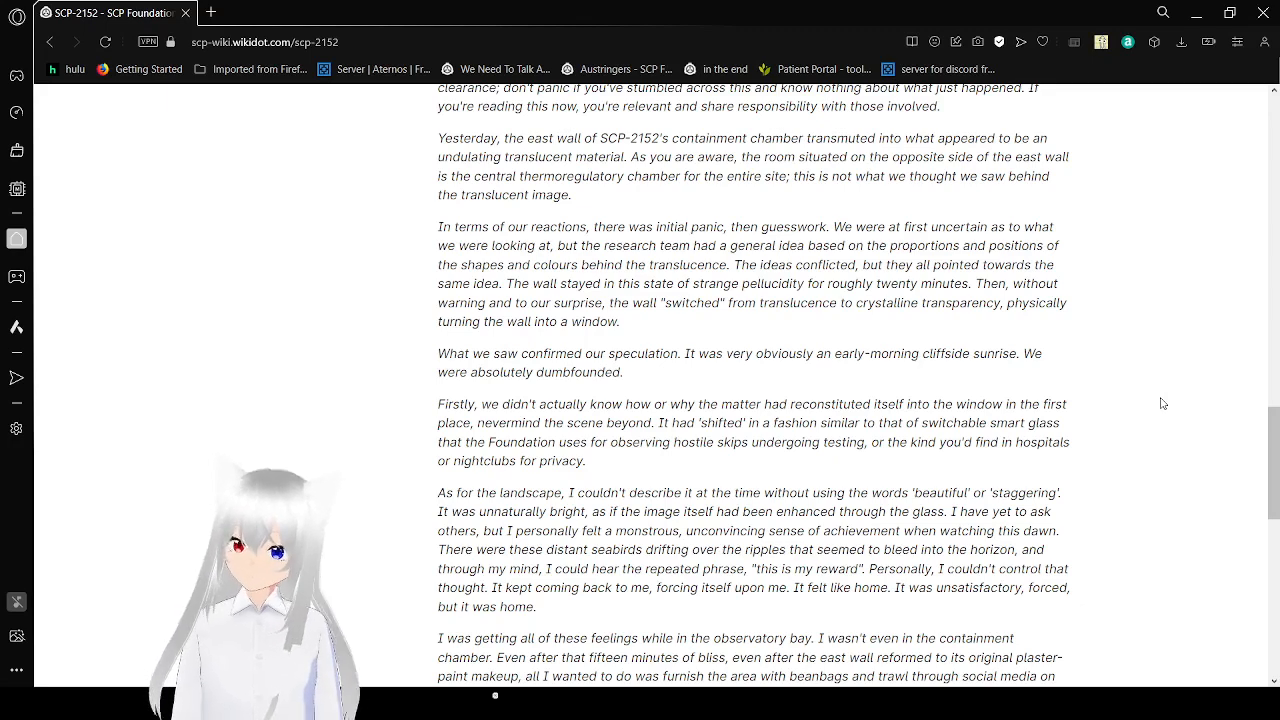
pyautogui.scroll(-3)
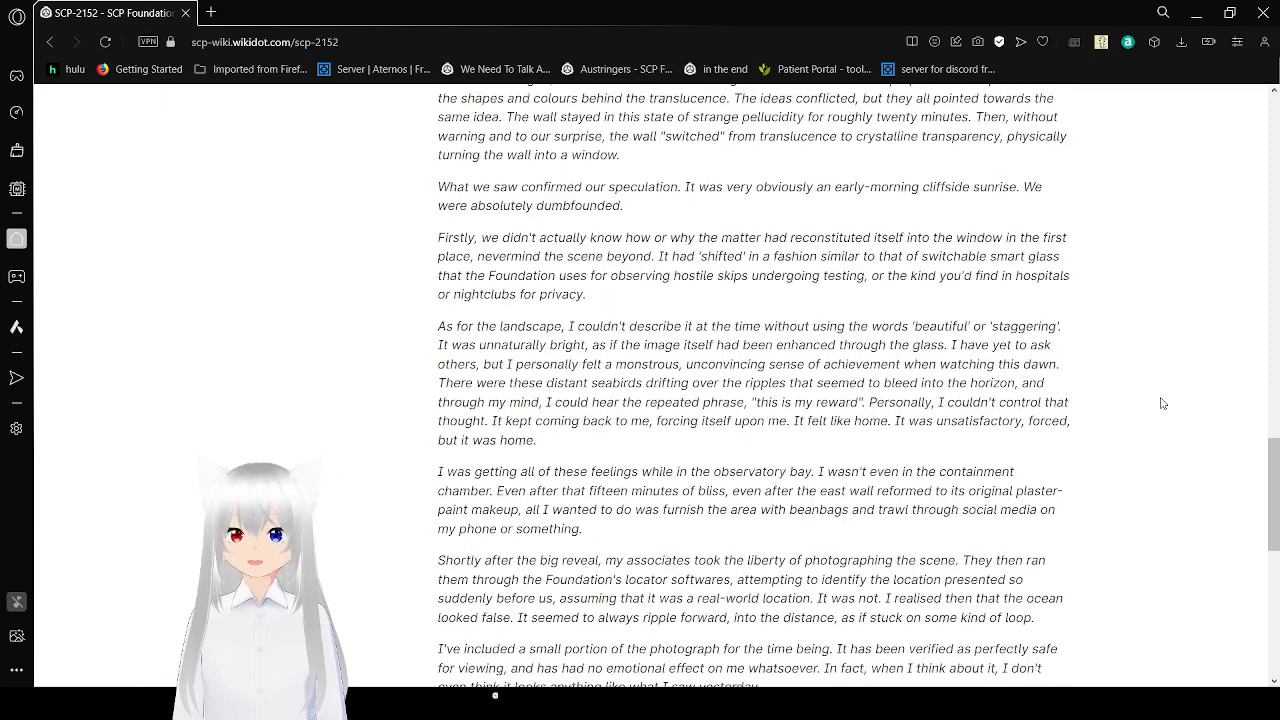
pyautogui.scroll(-3)
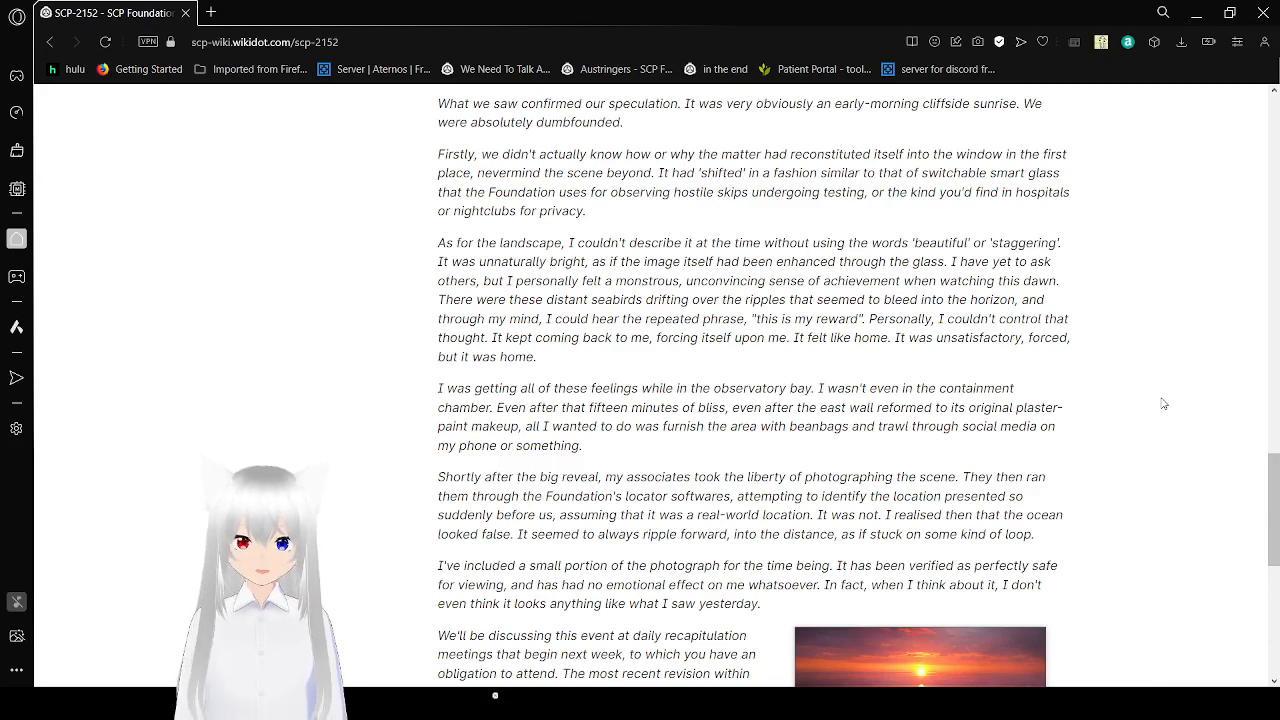
pyautogui.scroll(-3)
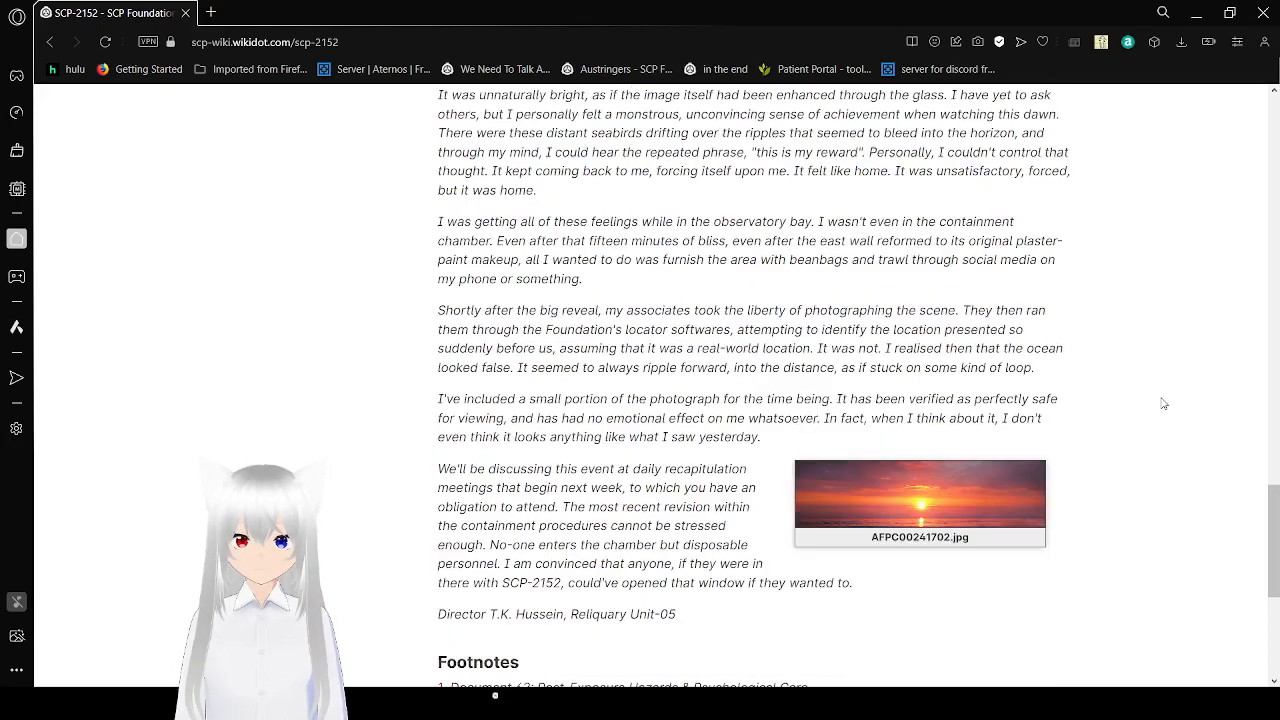
pyautogui.scroll(3)
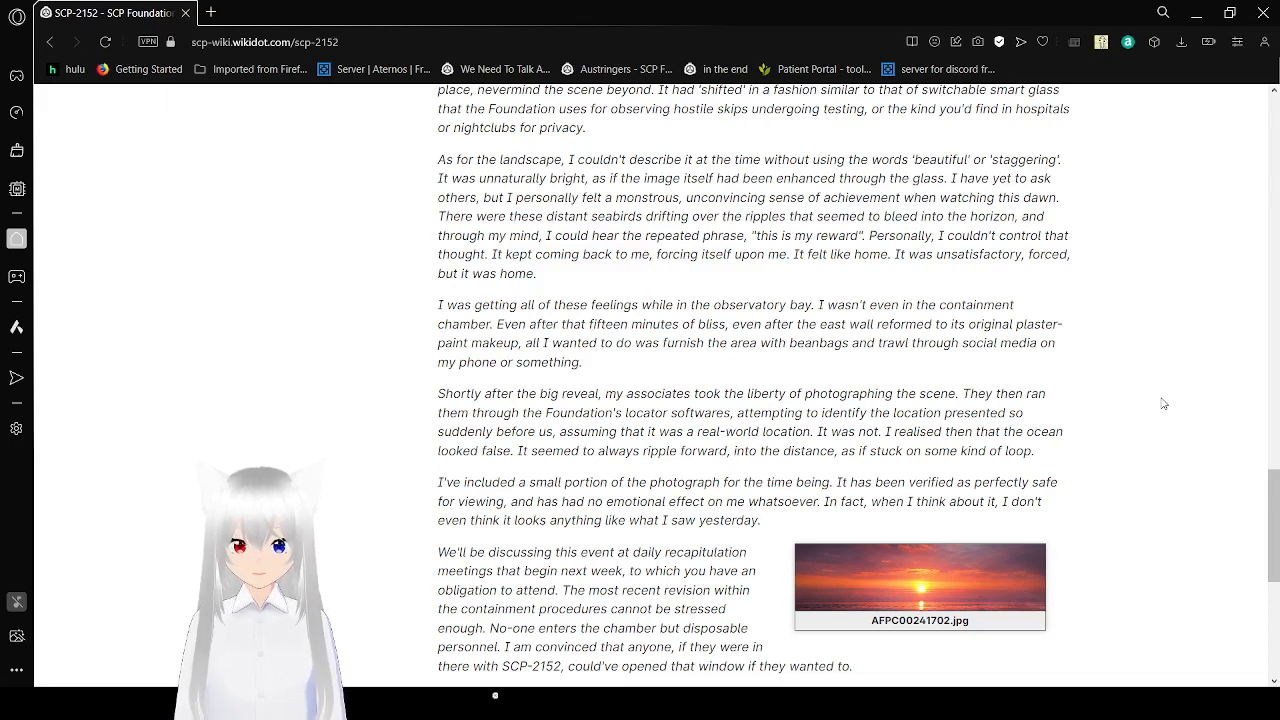
pyautogui.scroll(-3)
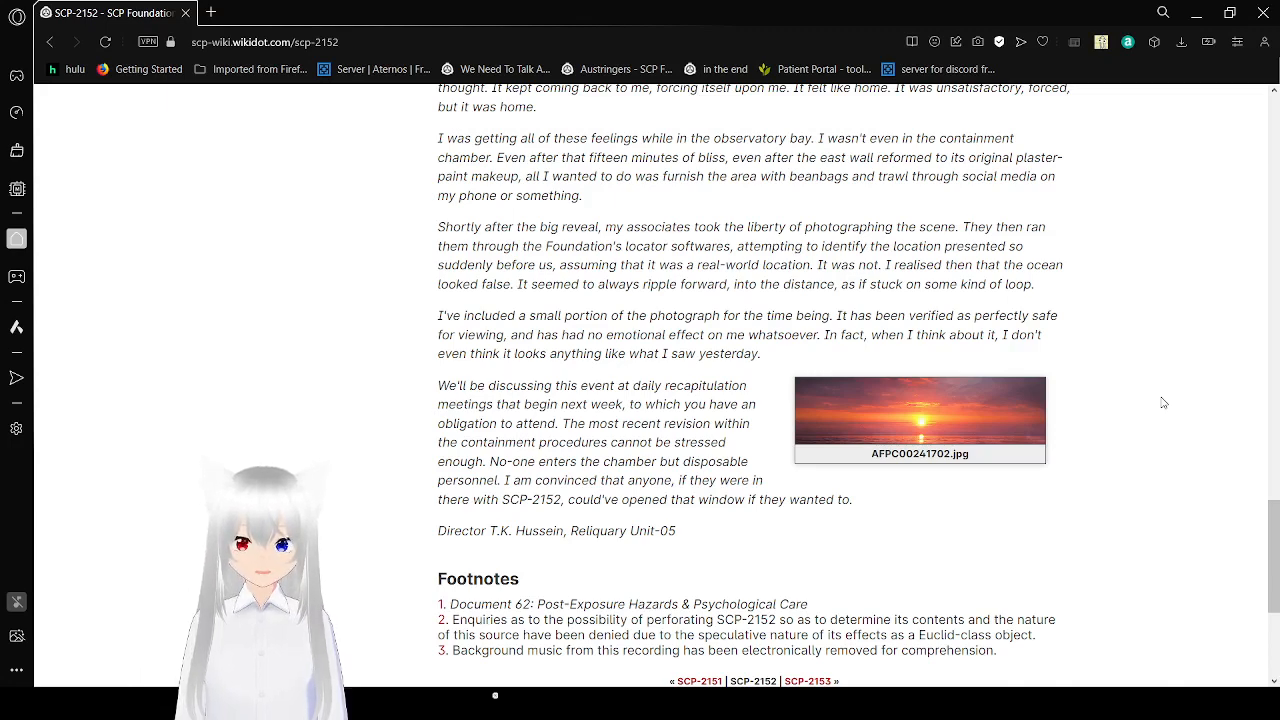
pyautogui.scroll(-3)
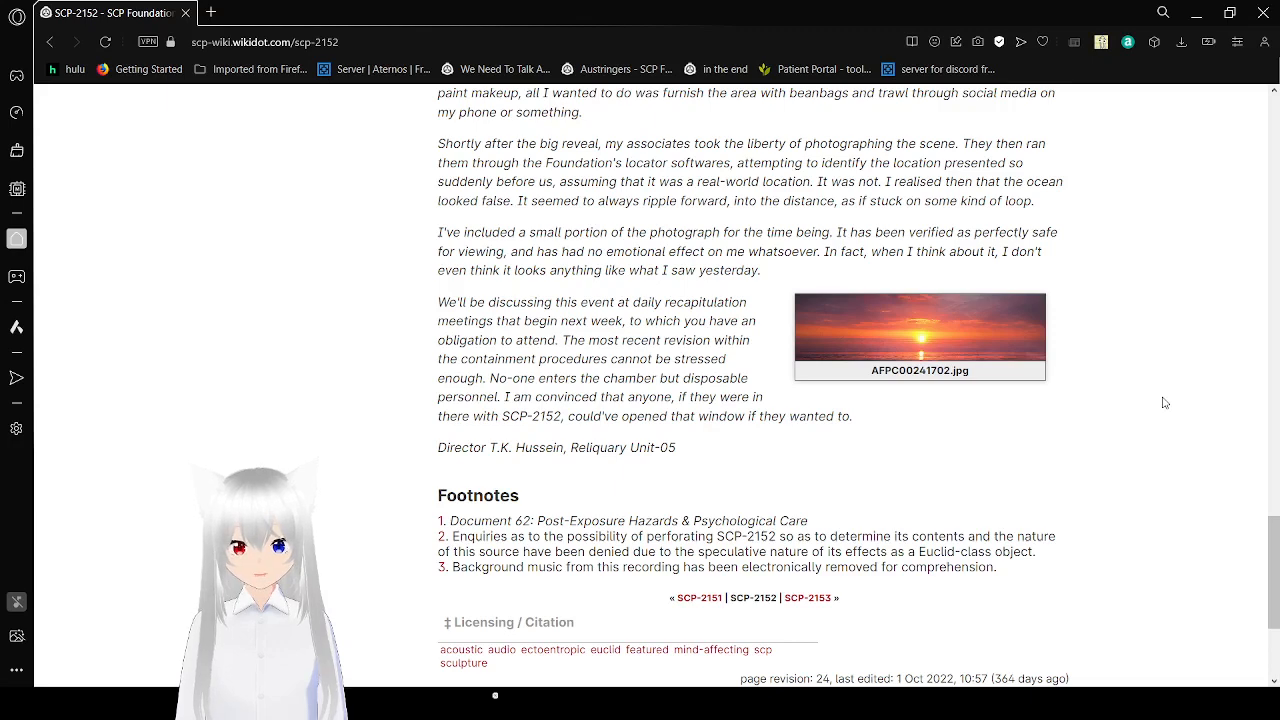
pyautogui.moveTo(968, 664)
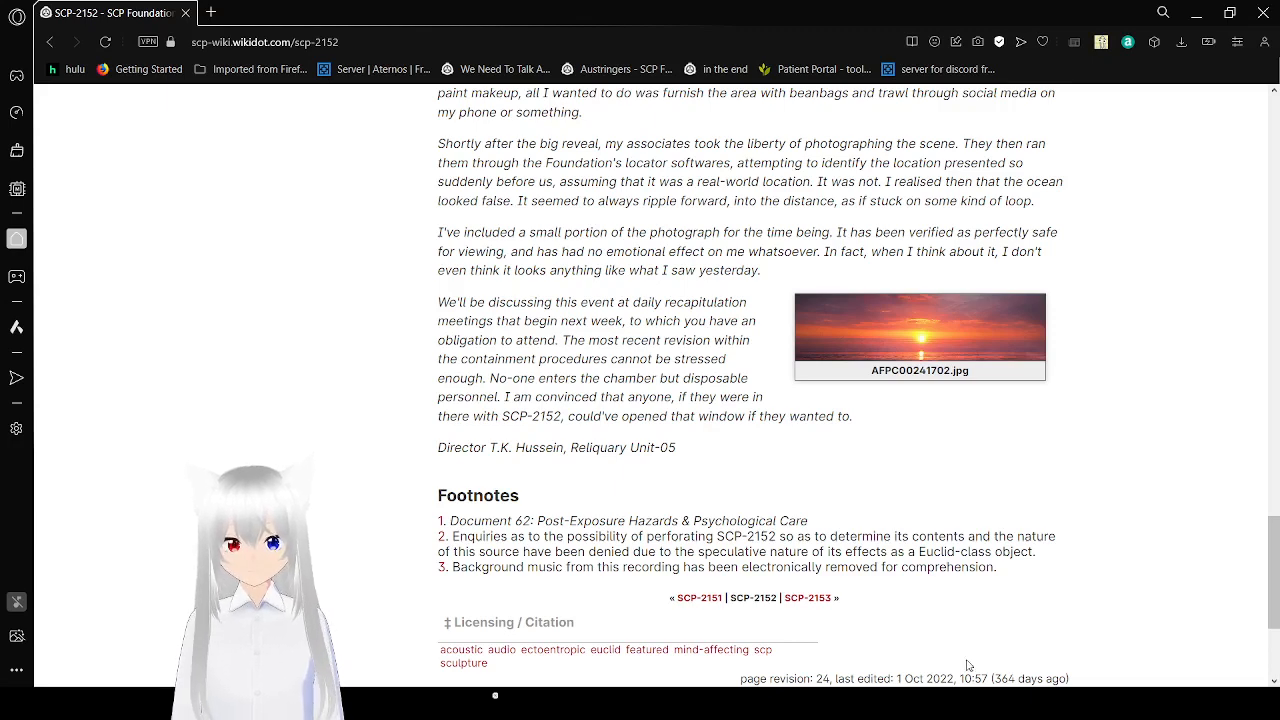